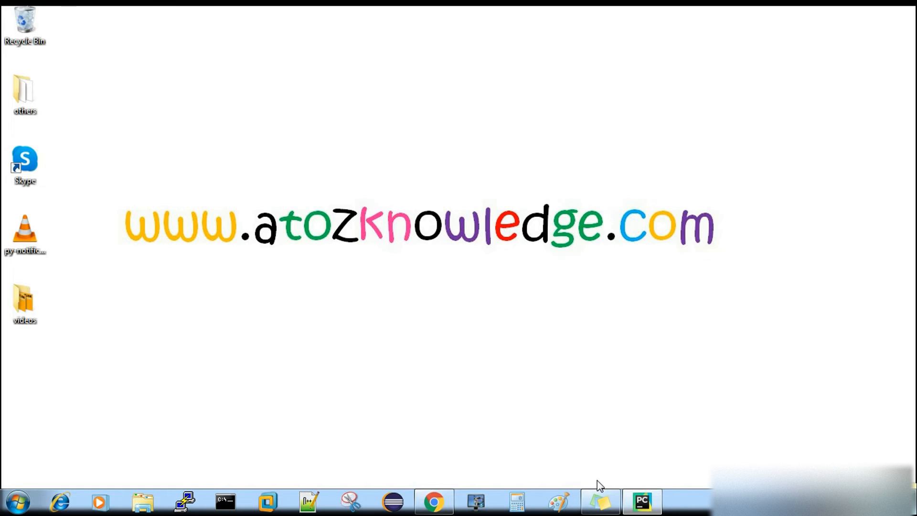
Bring the PyCharm window showing desktop_notifier.py to the front from the taskbar
click(642, 500)
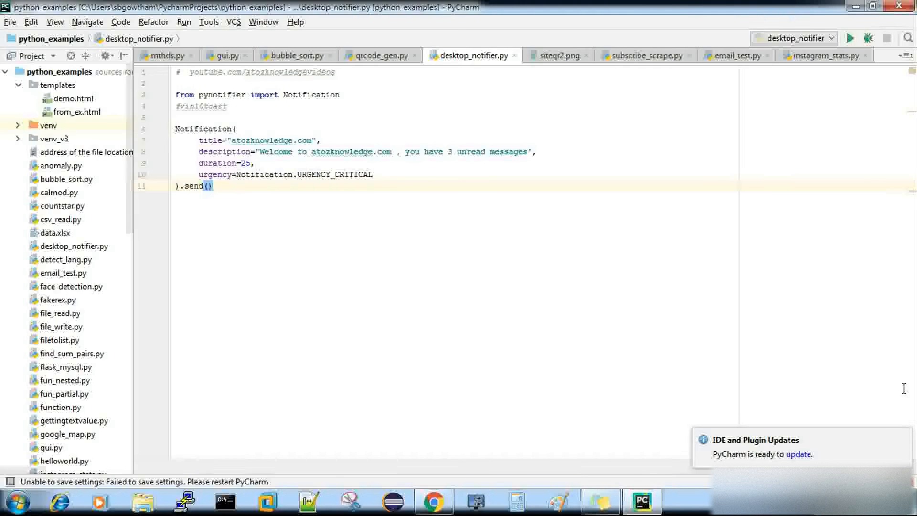
click(302, 189)
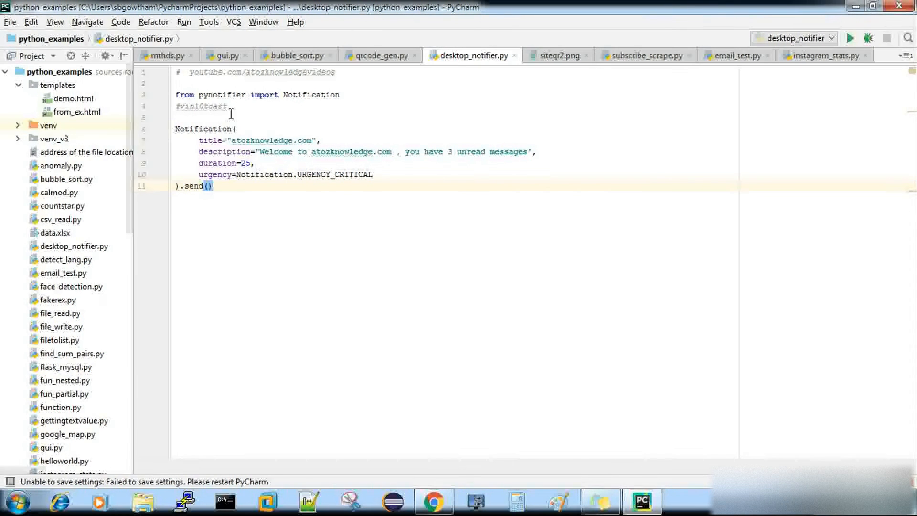
double_click(222, 94)
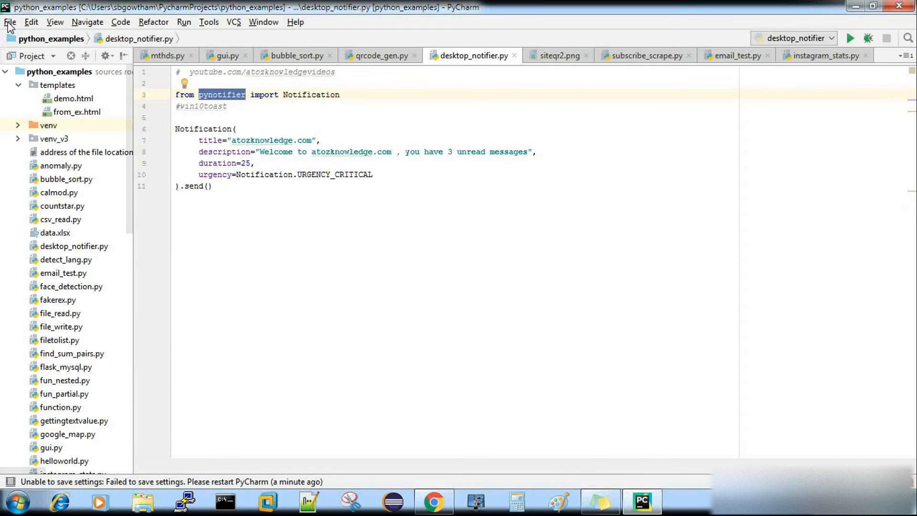
click(9, 22)
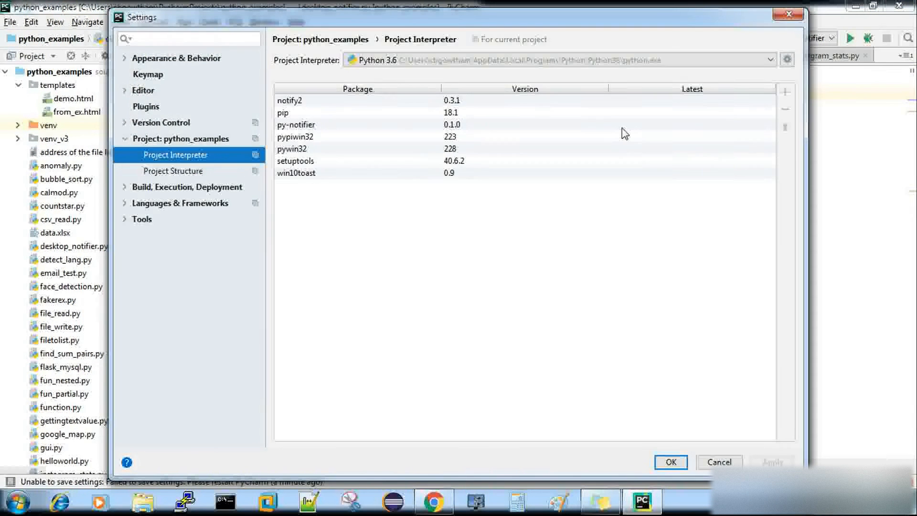
click(785, 91)
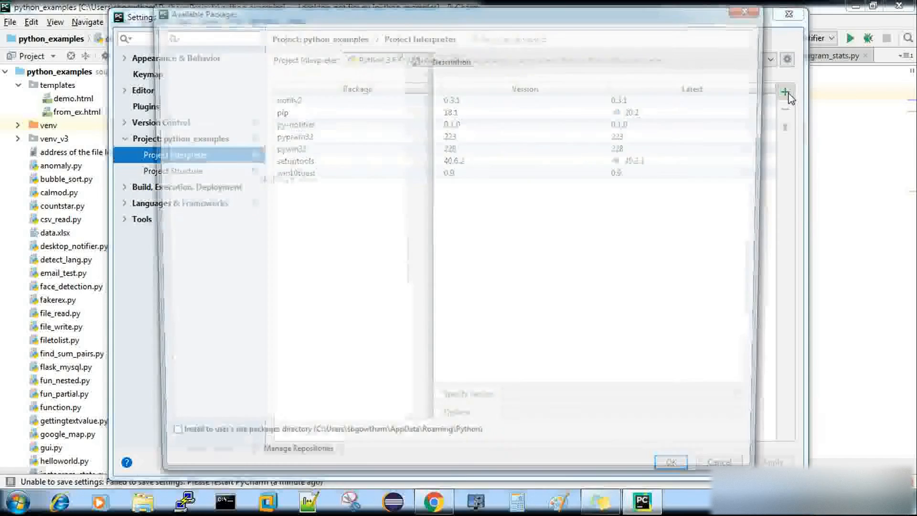
click(785, 91)
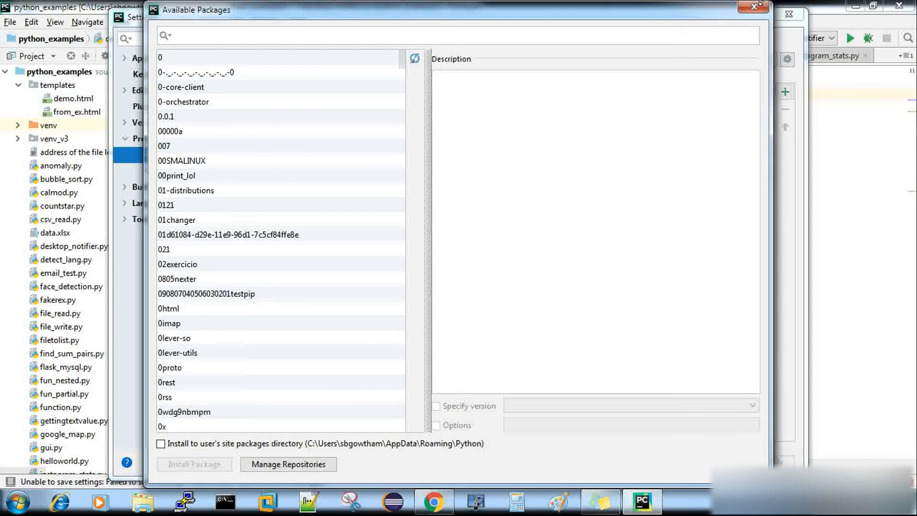
click(756, 7)
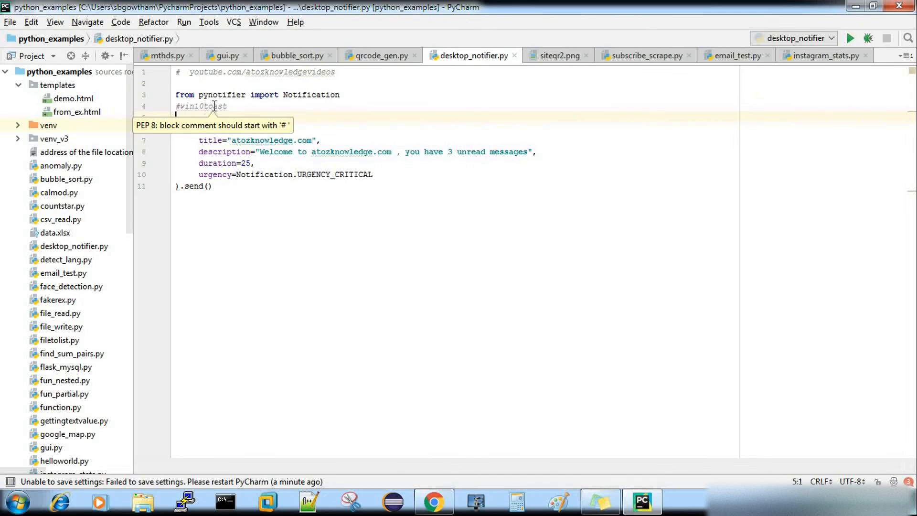
double_click(201, 106)
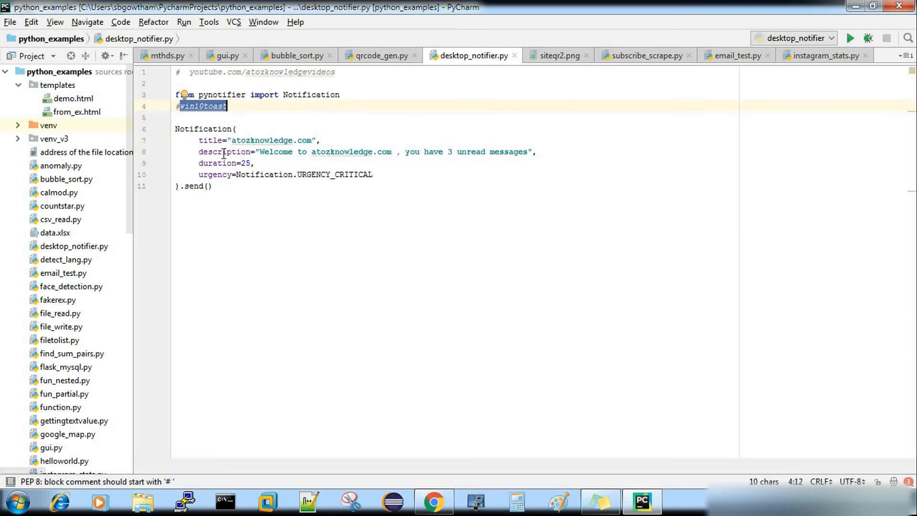
mouse_move(205, 139)
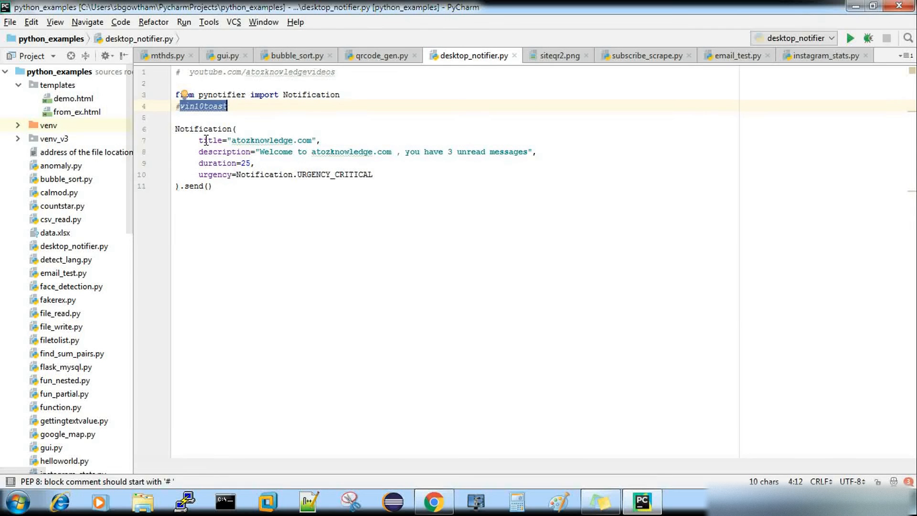
double_click(203, 128)
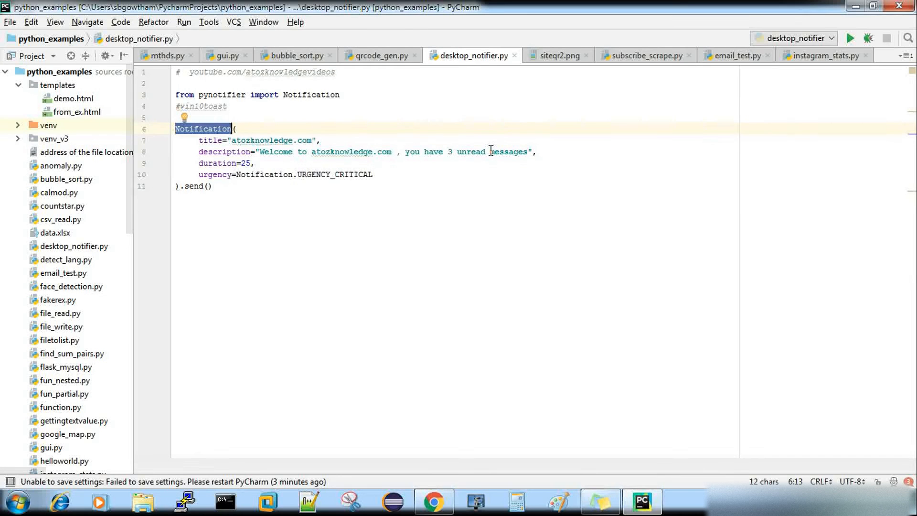
mouse_move(266, 140)
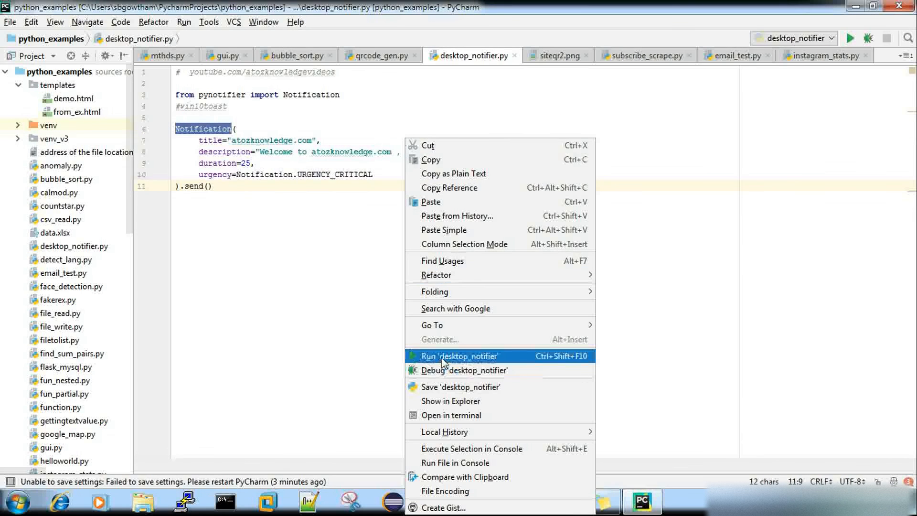
Run desktop_notifier.py from the context menu until the console reports exit code 0
click(460, 355)
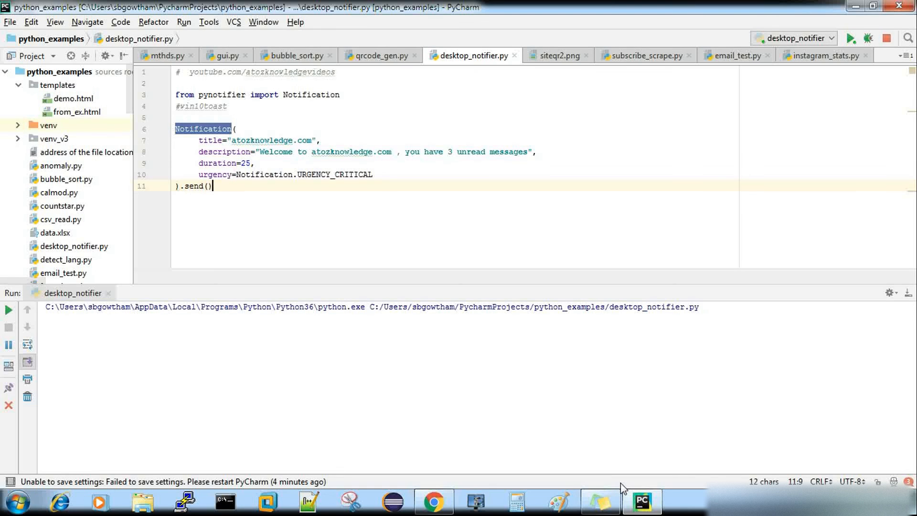
click(849, 39)
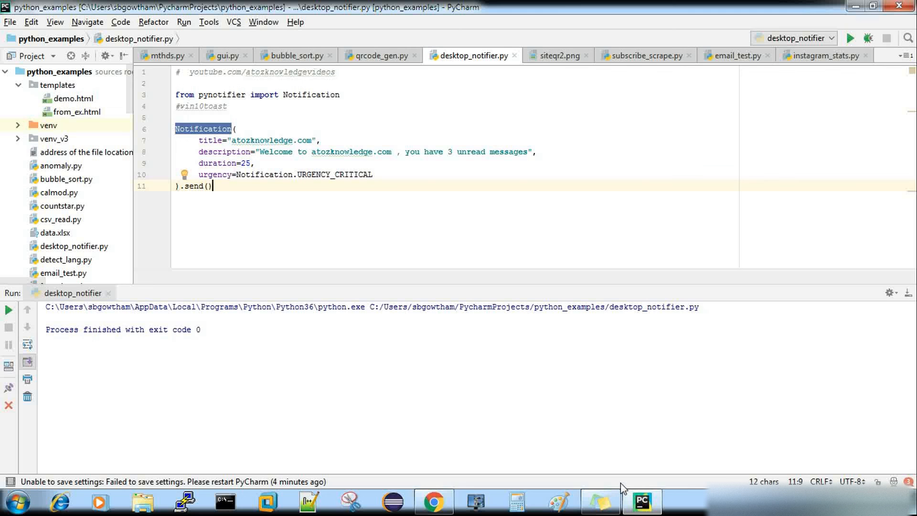